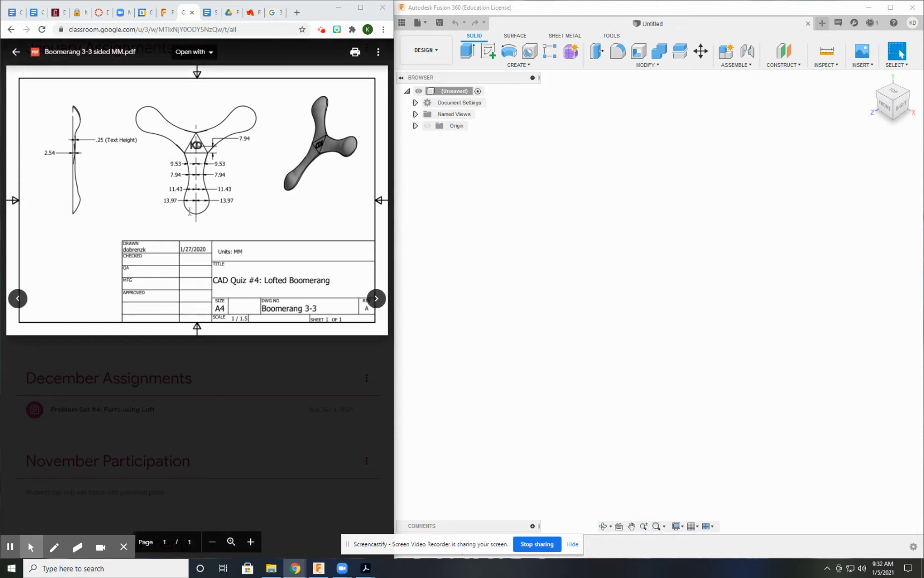
Review the Boomerang profile image, then return to the work plane measurements image.
click(376, 298)
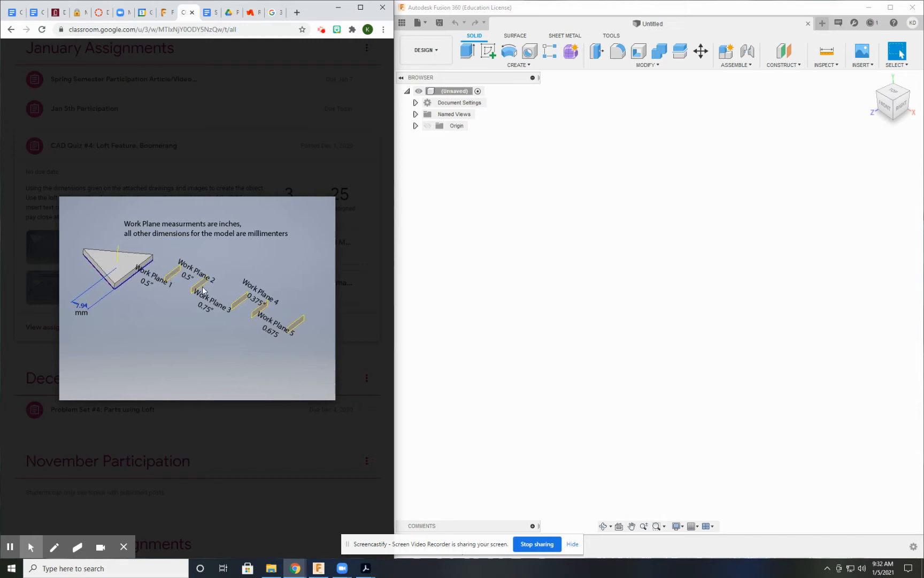
mouse_move(202, 289)
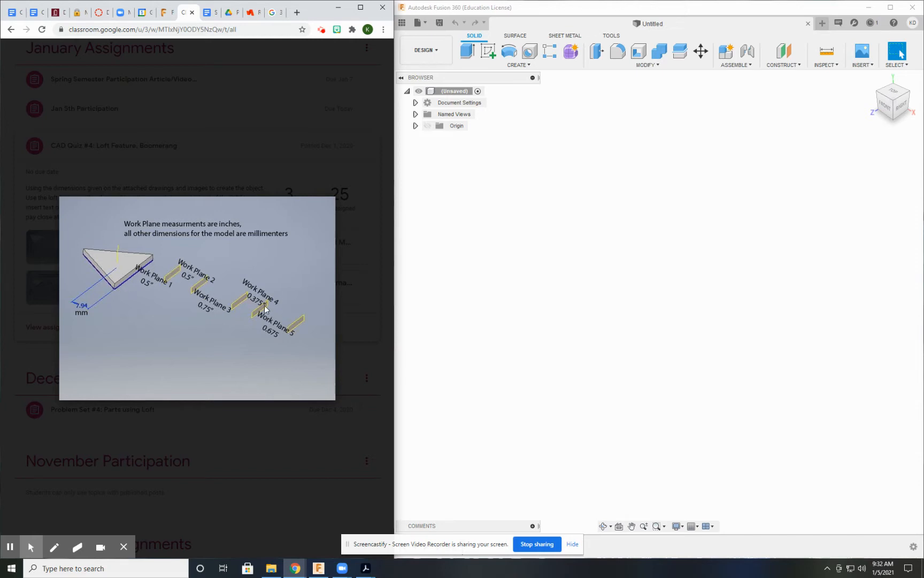
mouse_move(161, 283)
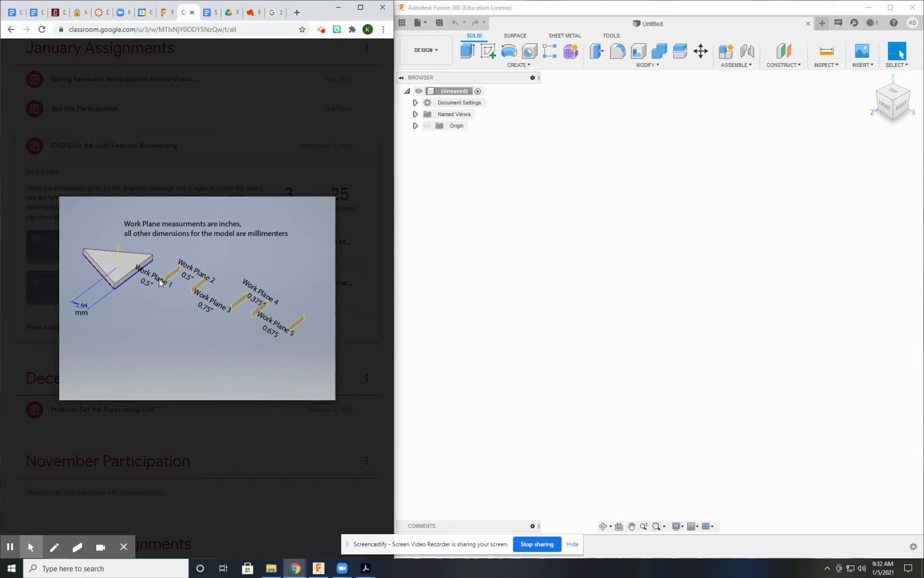
mouse_move(120, 273)
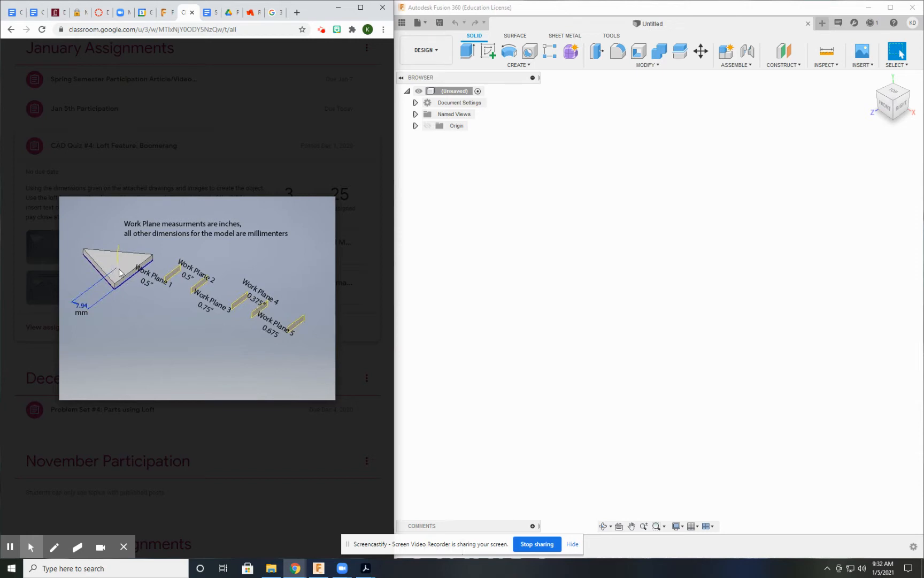
mouse_move(116, 260)
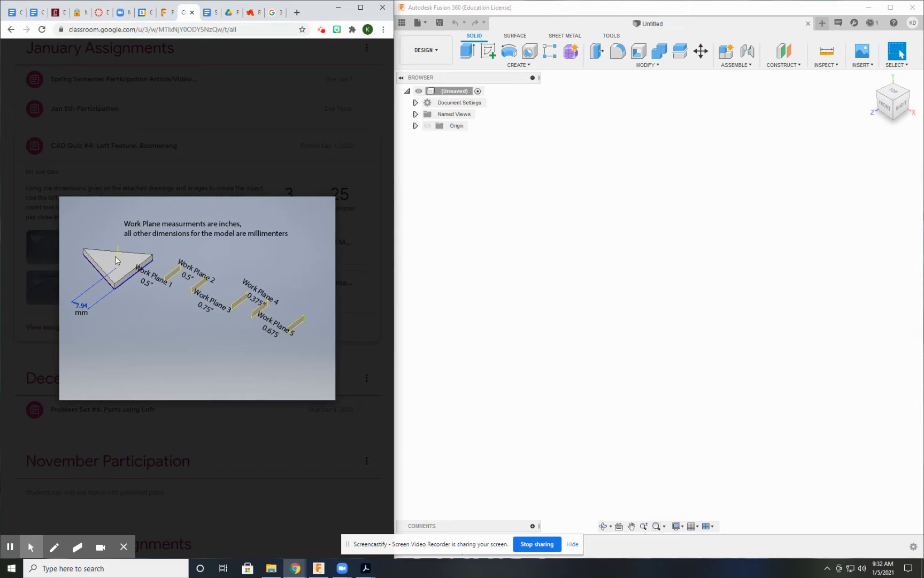
mouse_move(106, 266)
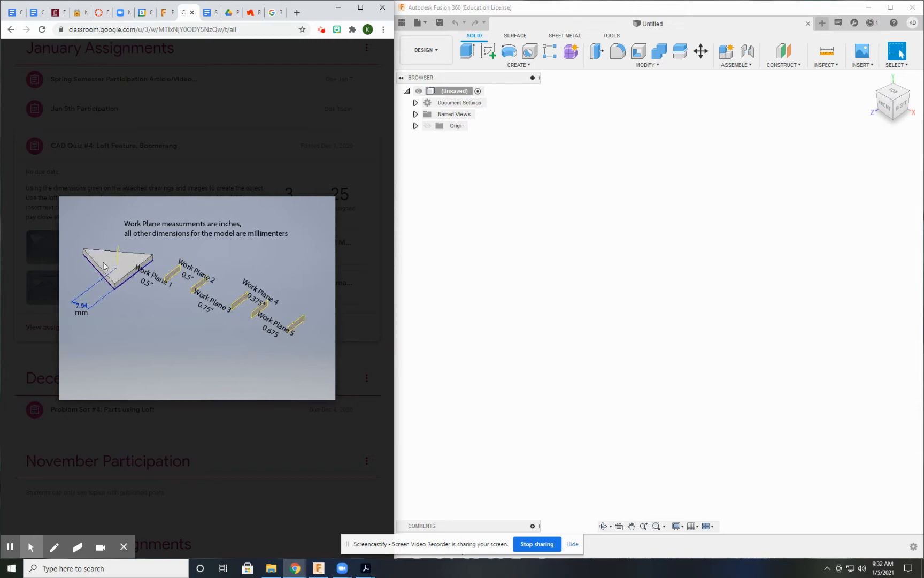
mouse_move(130, 277)
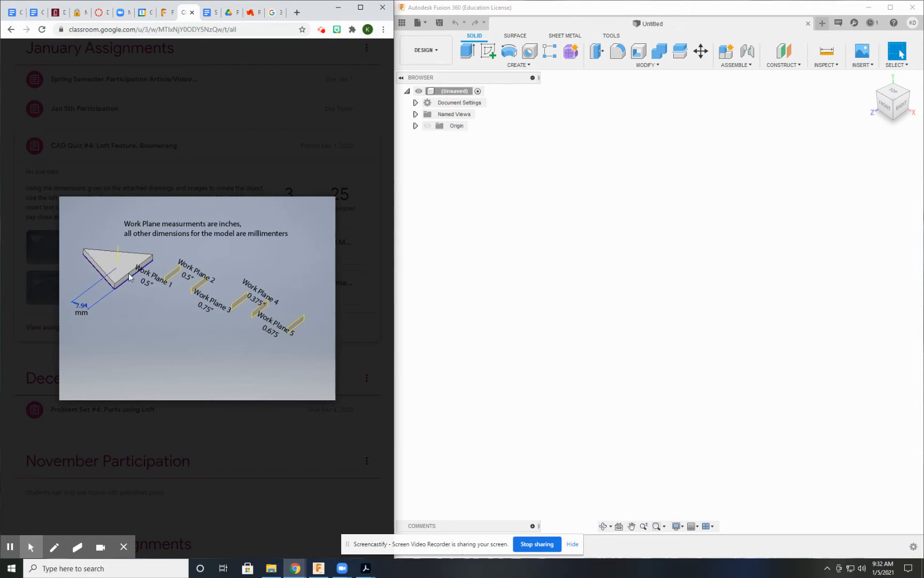
click(129, 277)
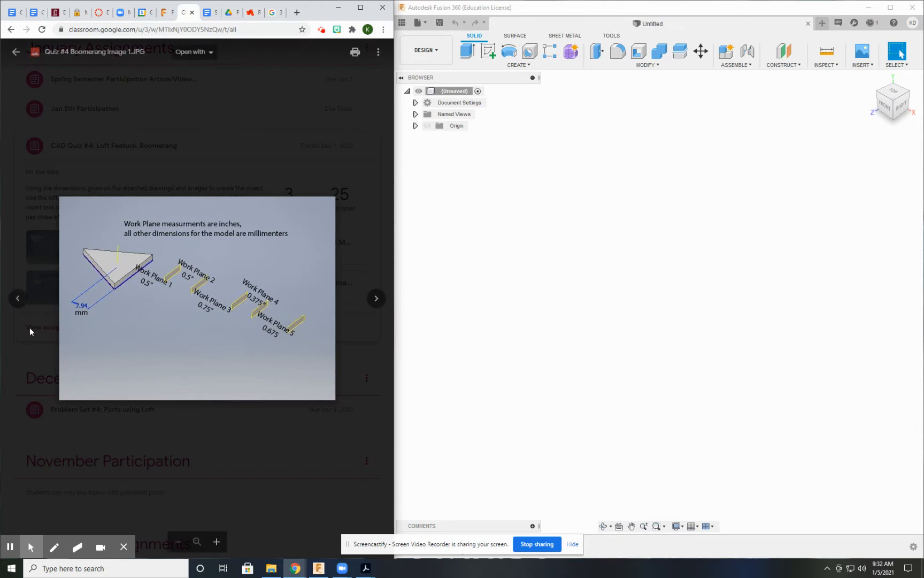
click(376, 298)
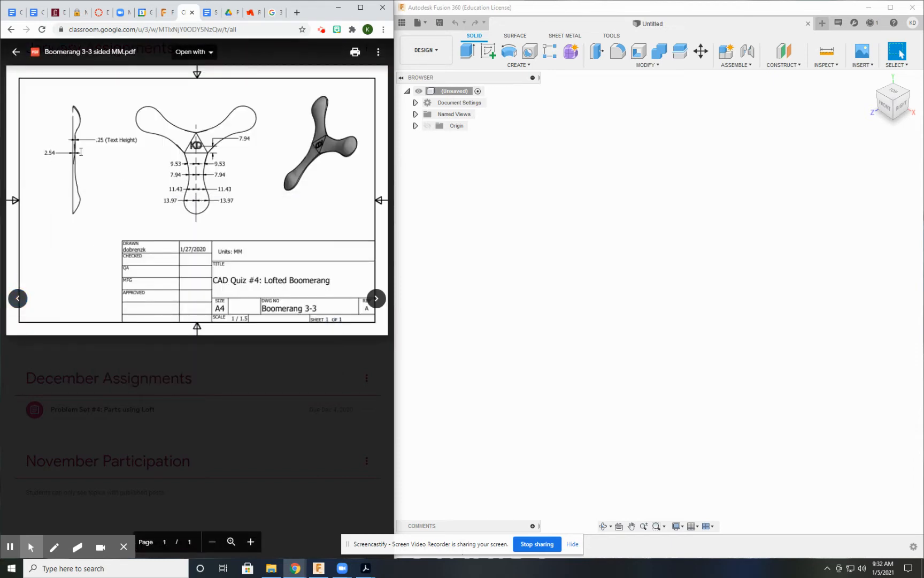
click(376, 298)
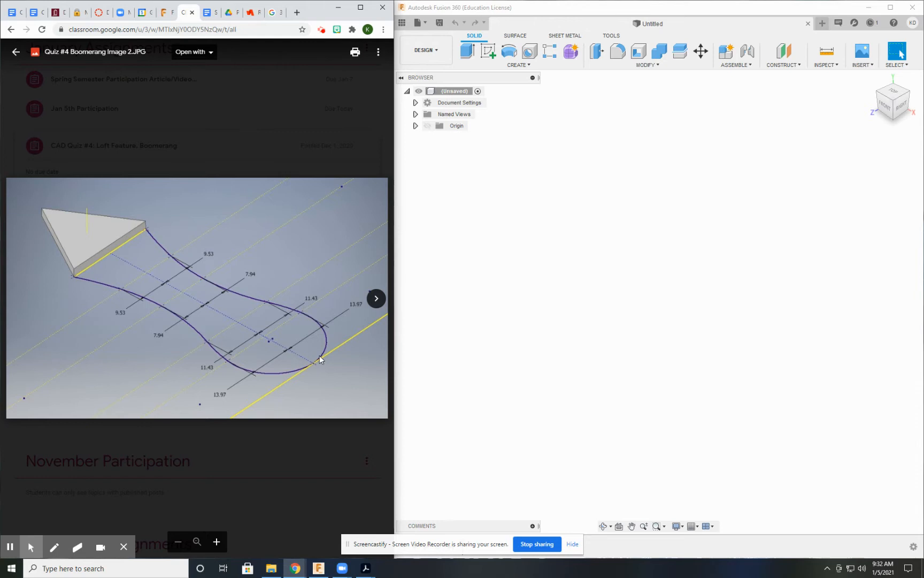
mouse_move(306, 322)
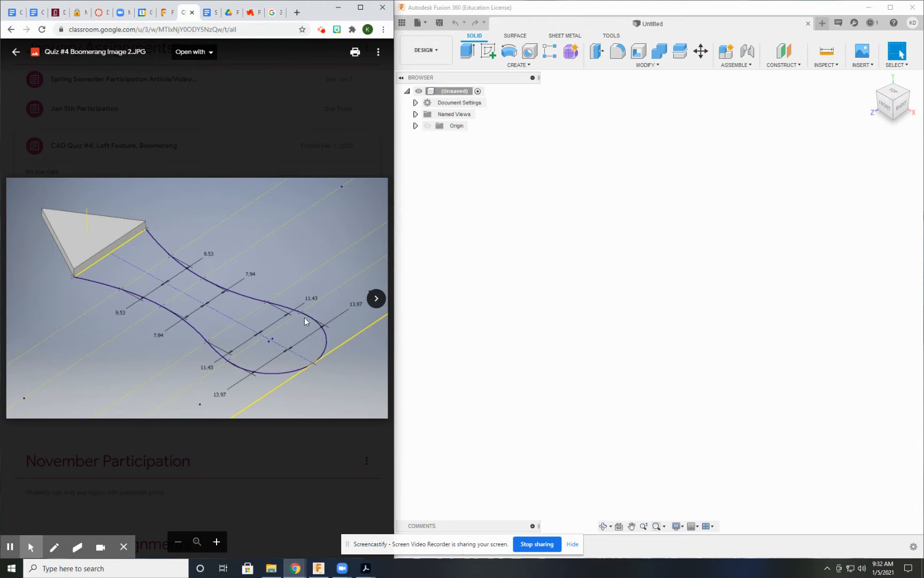
mouse_move(230, 301)
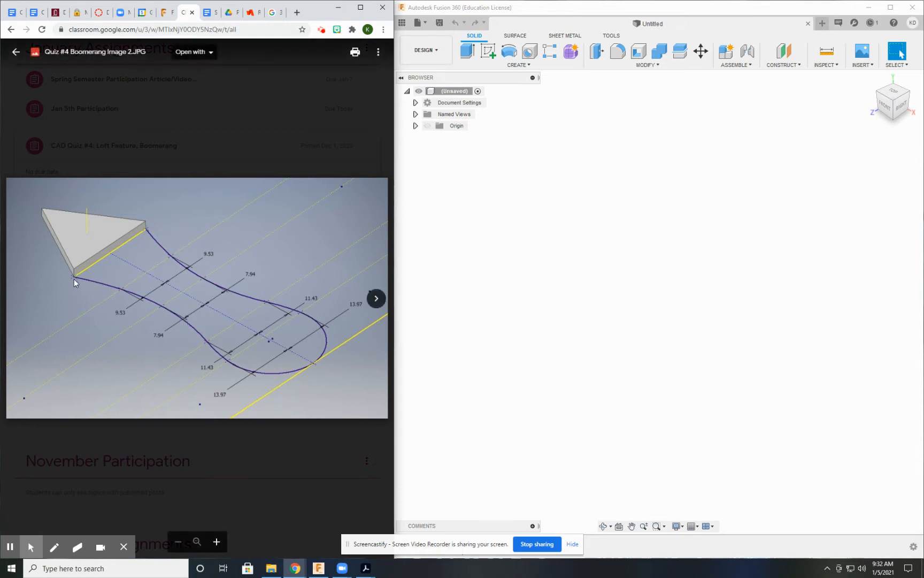
mouse_move(141, 232)
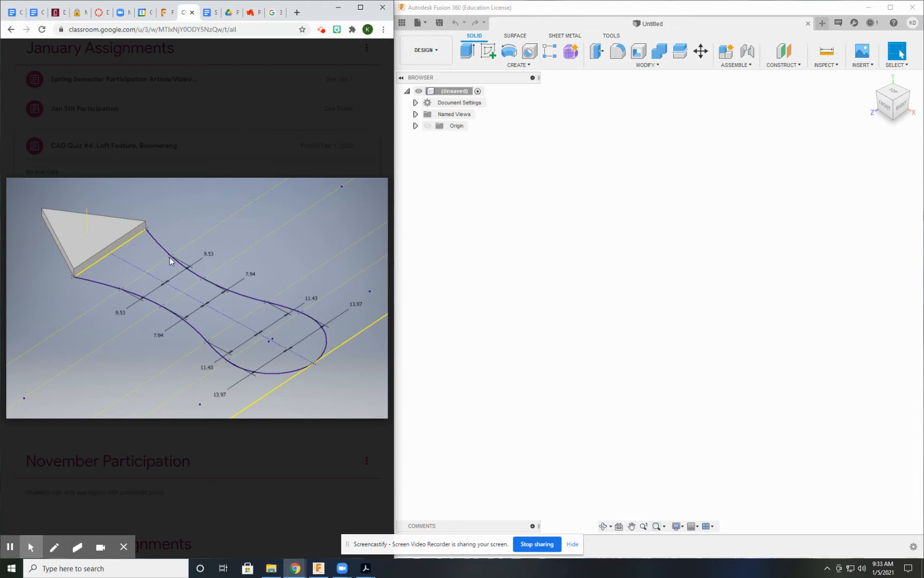
mouse_move(207, 283)
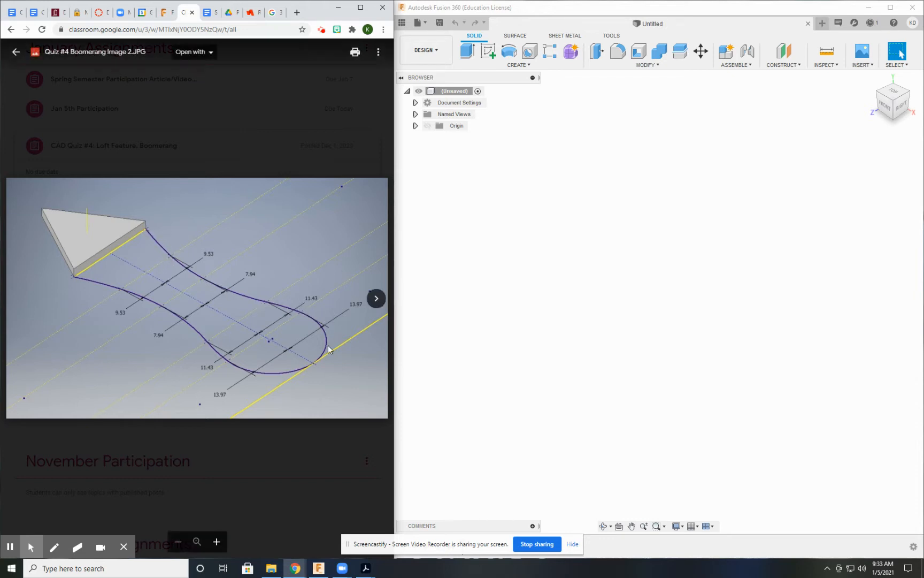
mouse_move(267, 306)
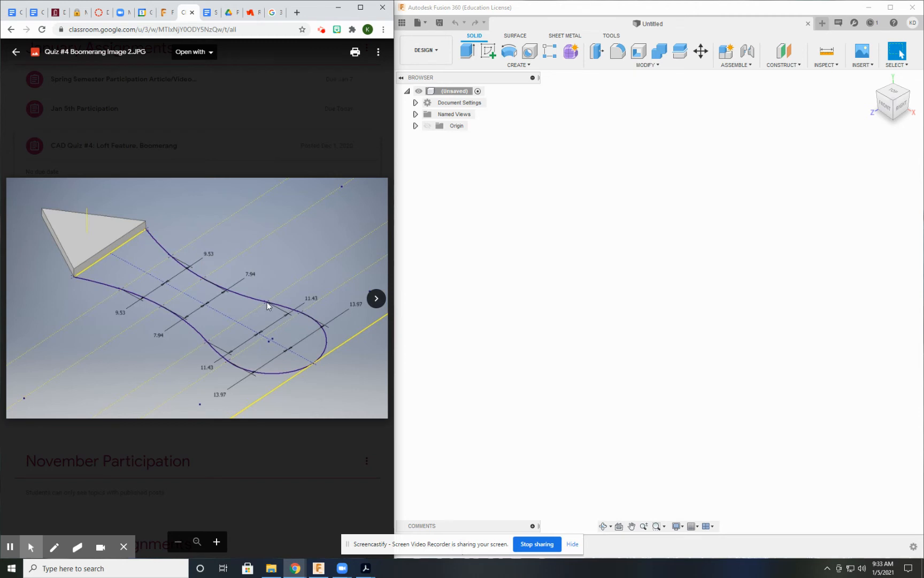
mouse_move(15, 294)
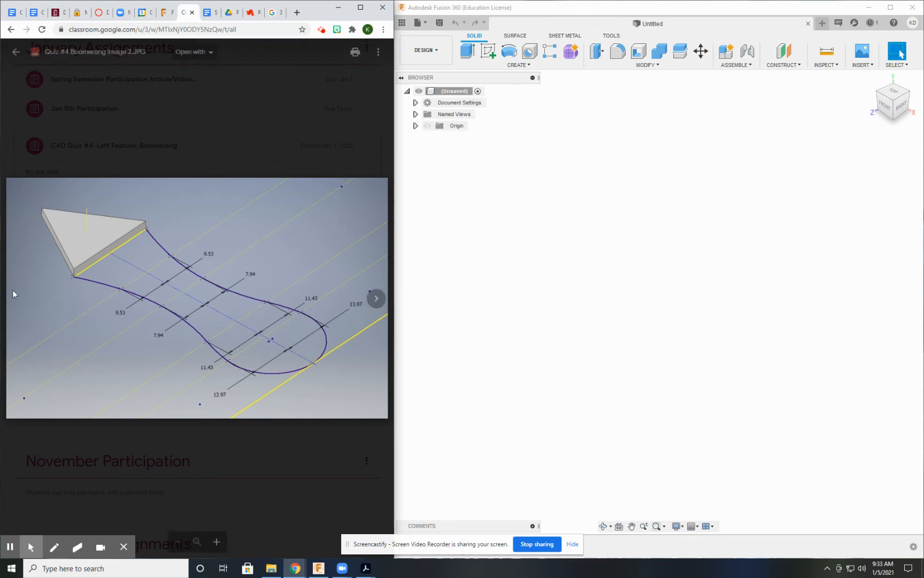
click(375, 299)
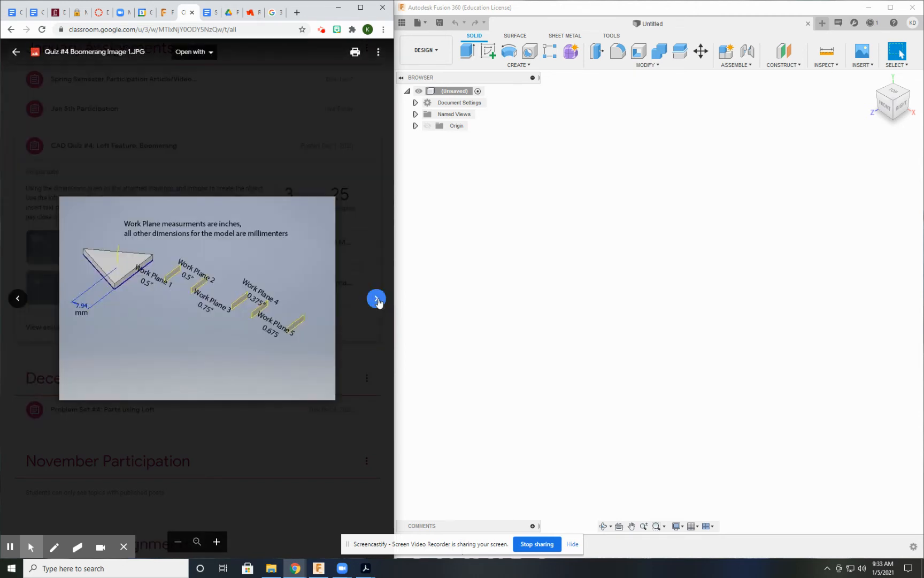
Pass the arc radius image and go back to Quiz #4 Boomerang Image 1 with work plane distances.
click(376, 297)
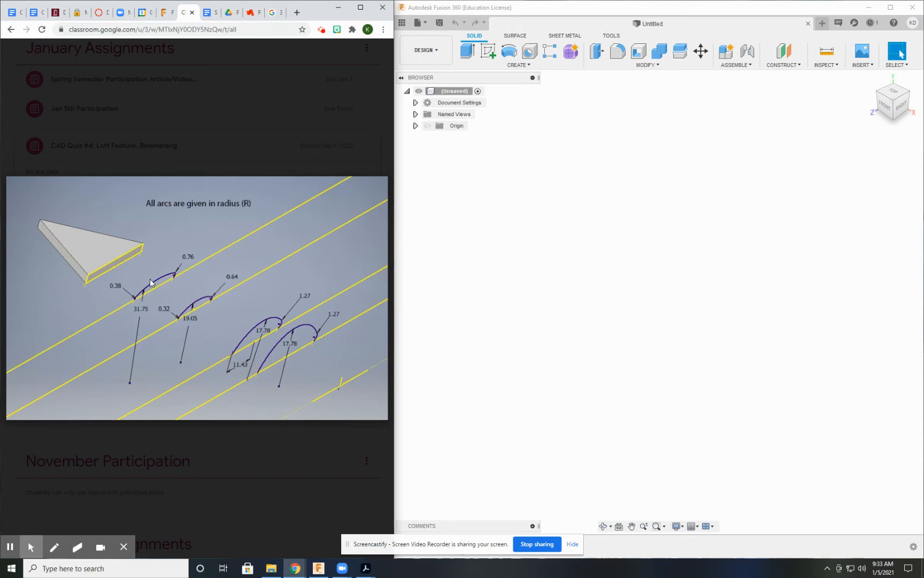
mouse_move(168, 279)
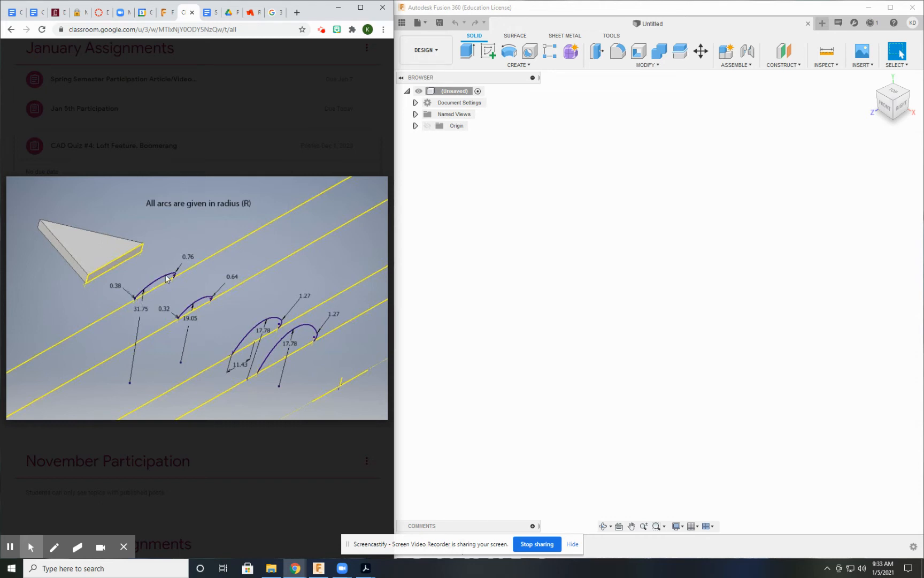
mouse_move(173, 281)
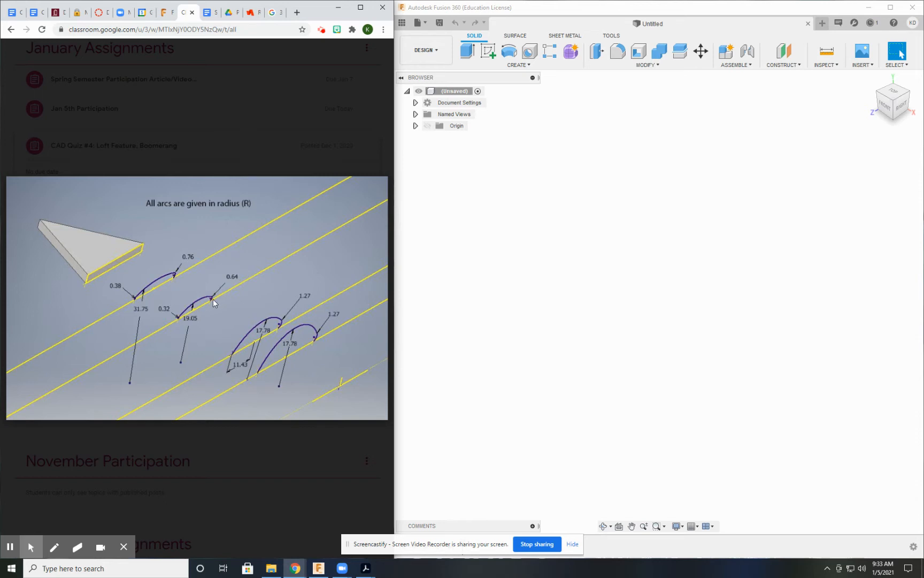
mouse_move(301, 331)
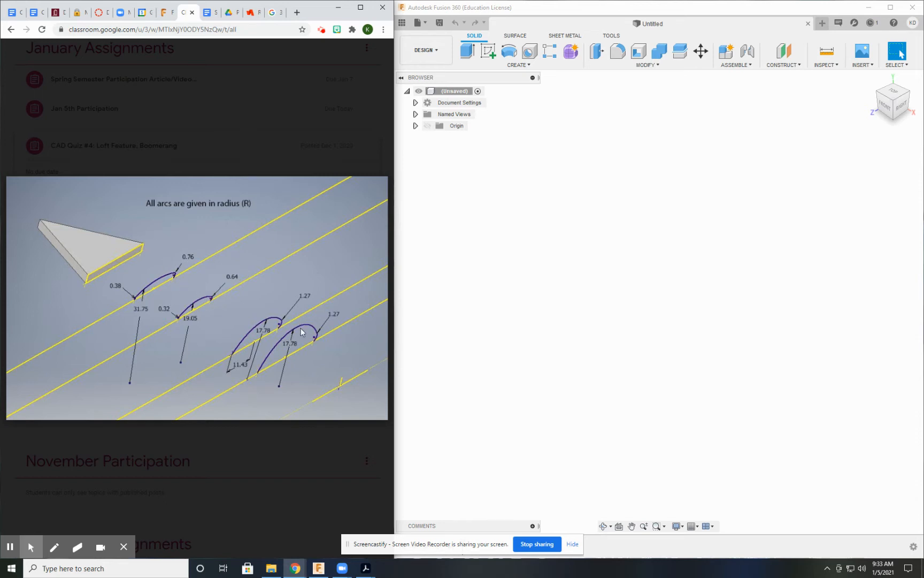
mouse_move(207, 306)
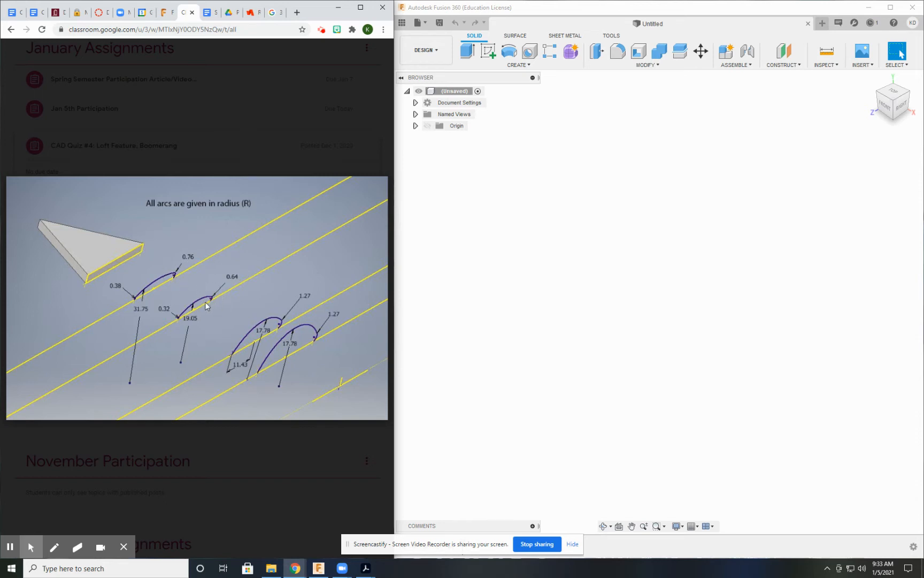
mouse_move(262, 328)
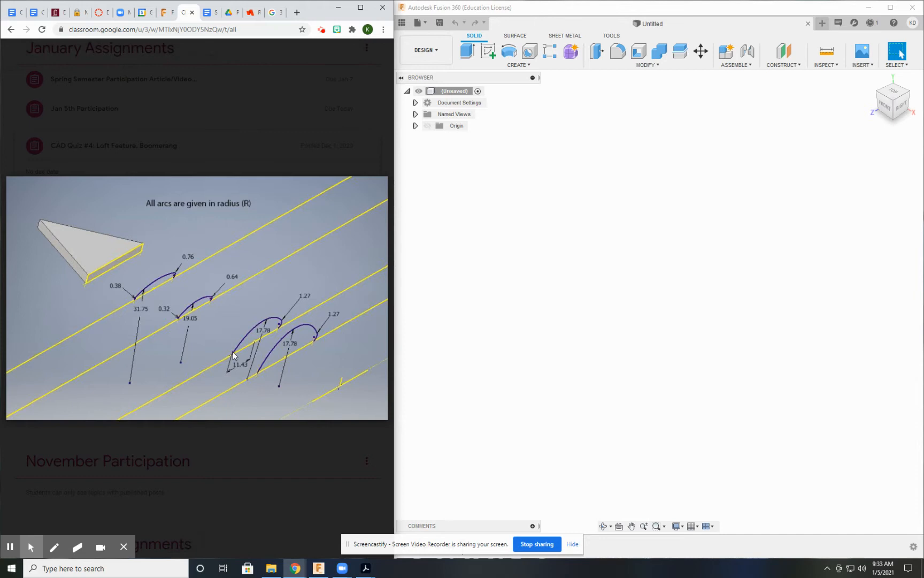
mouse_move(144, 305)
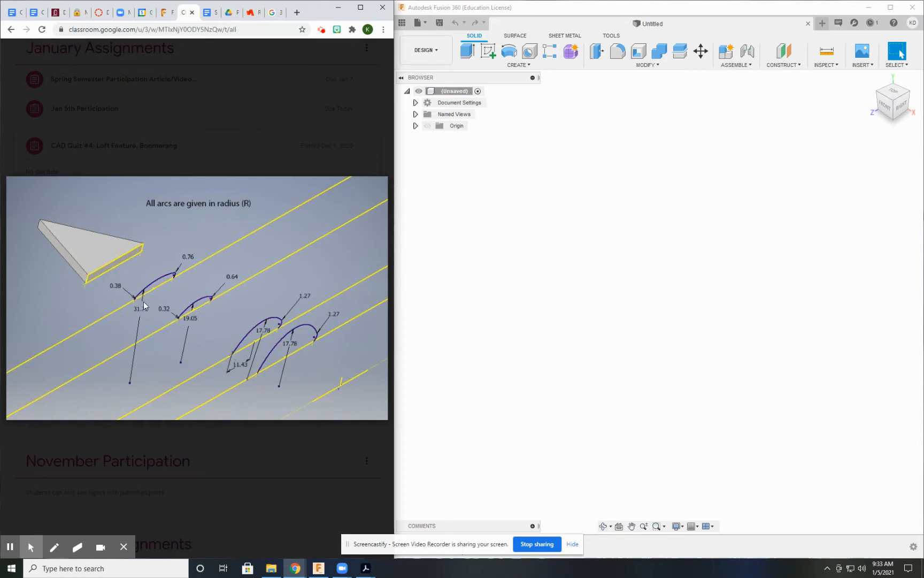
mouse_move(127, 293)
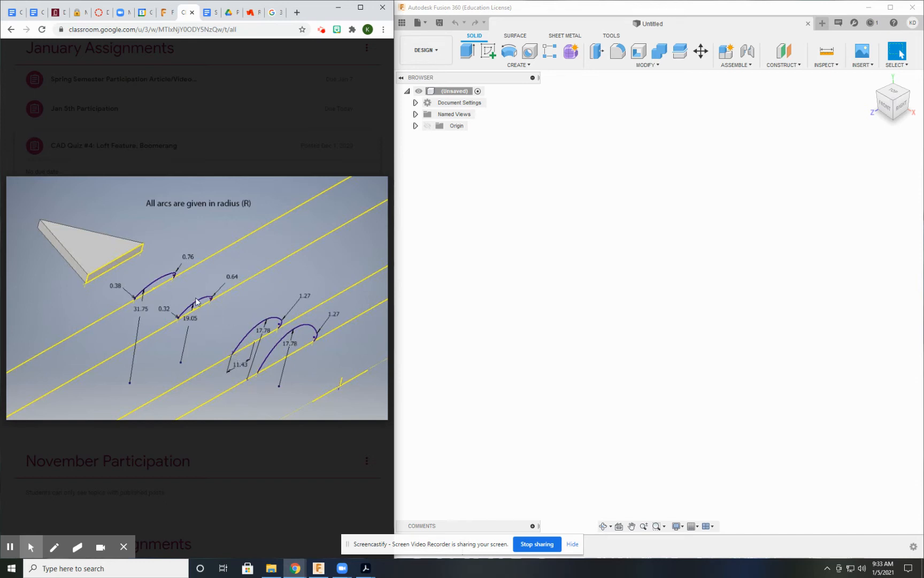
mouse_move(283, 357)
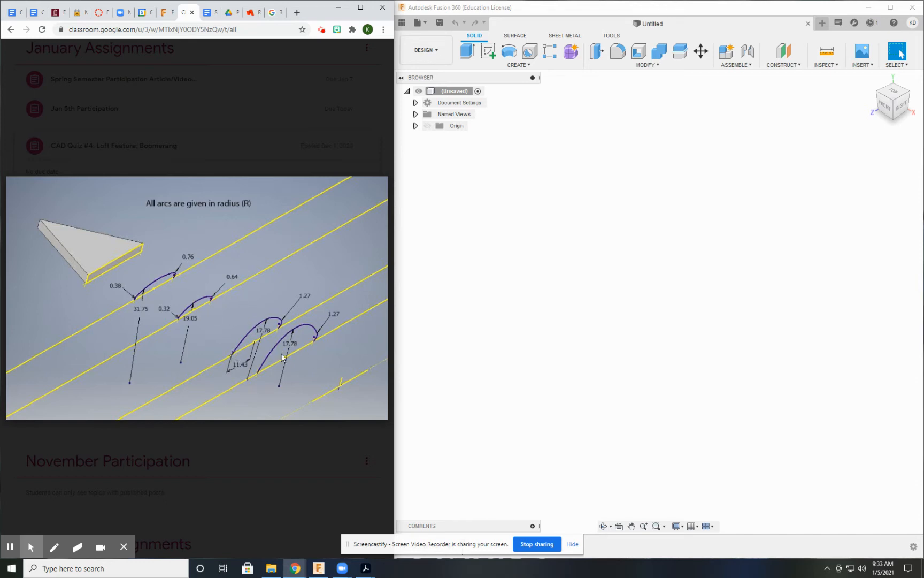
mouse_move(152, 255)
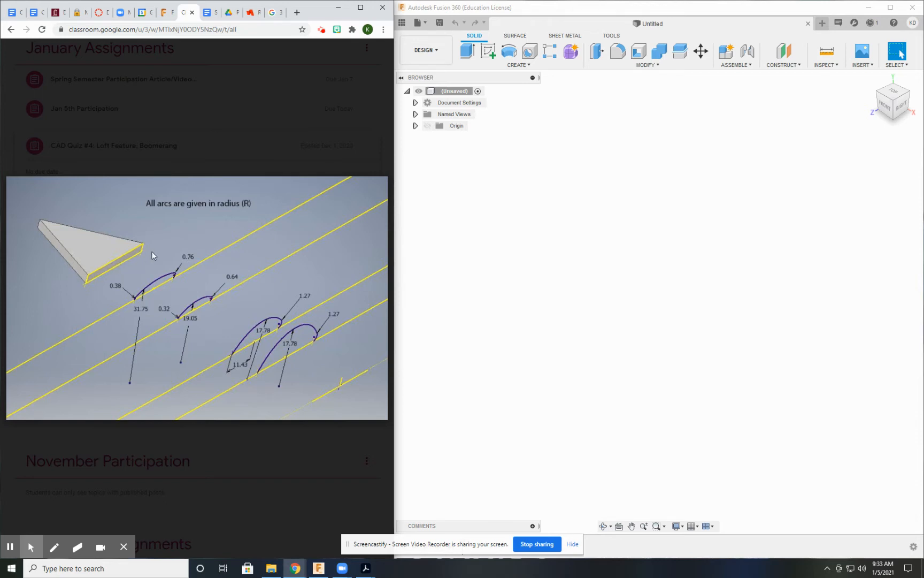
mouse_move(301, 352)
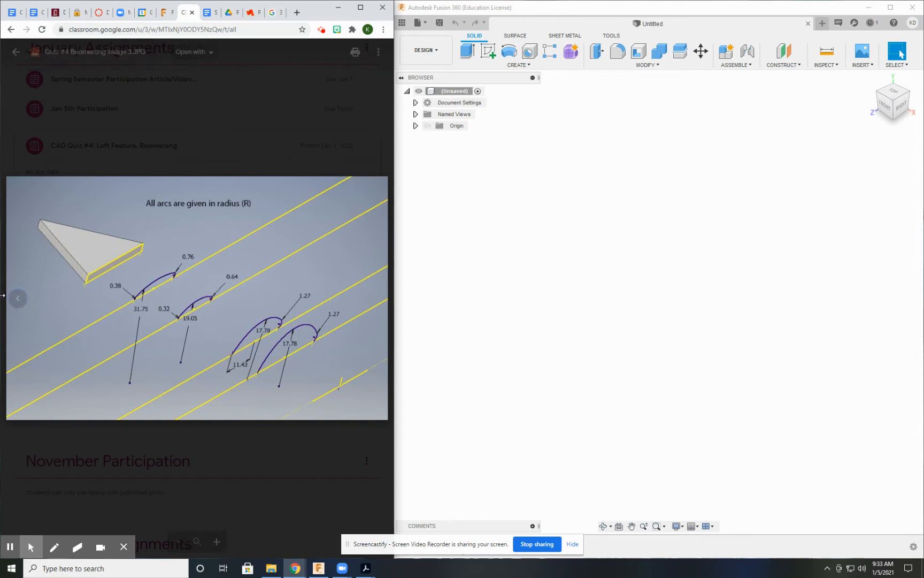
click(18, 298)
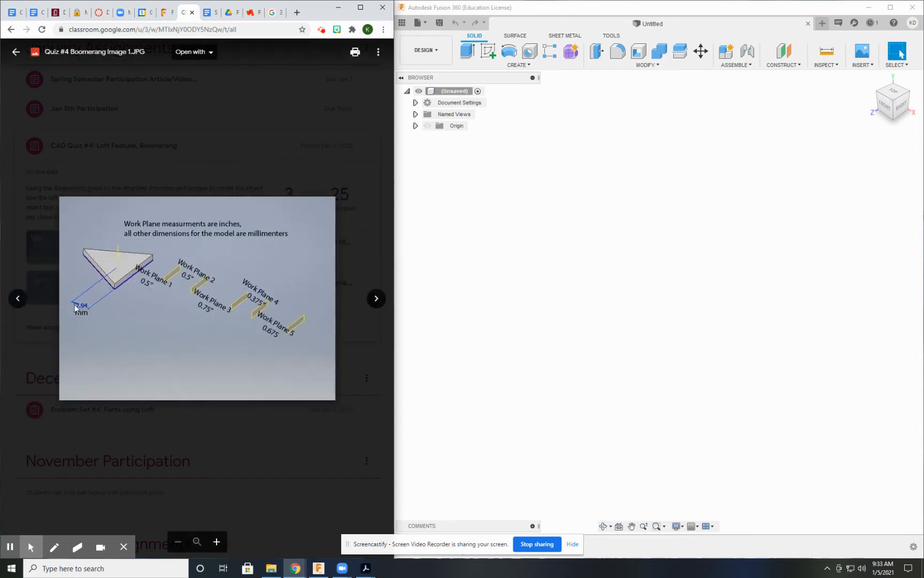
mouse_move(245, 397)
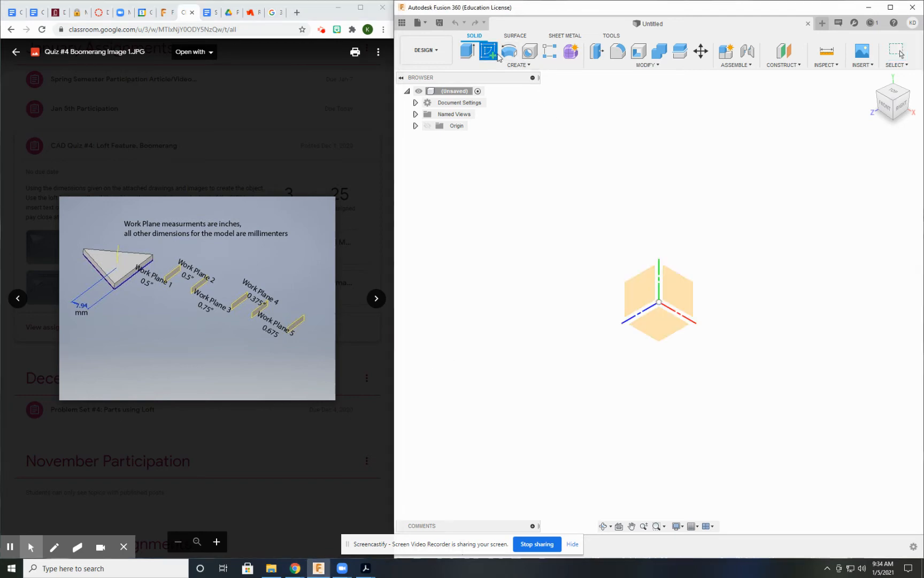
Sketch an origin-centred inscribed triangle on the XY plane, dimensioned 7.94 mm centre to edge.
click(487, 52)
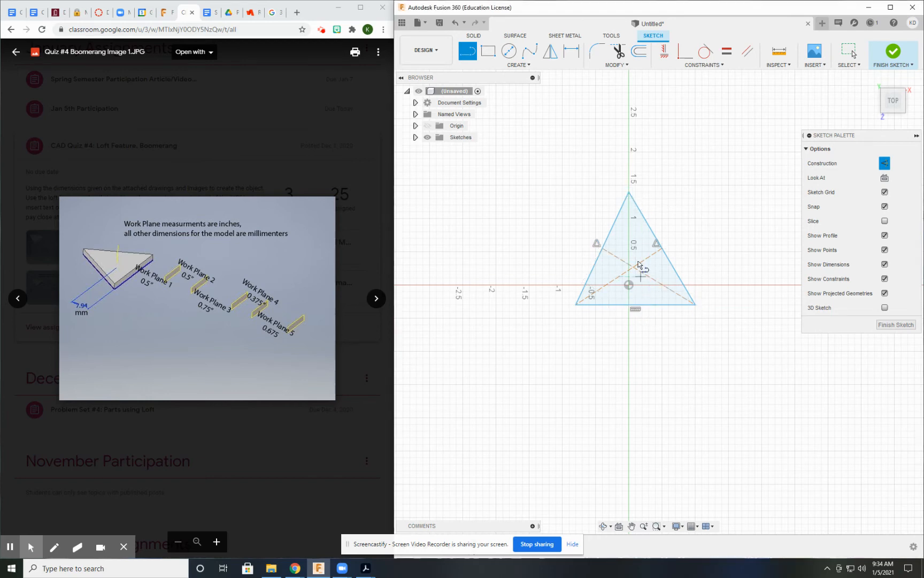
click(517, 64)
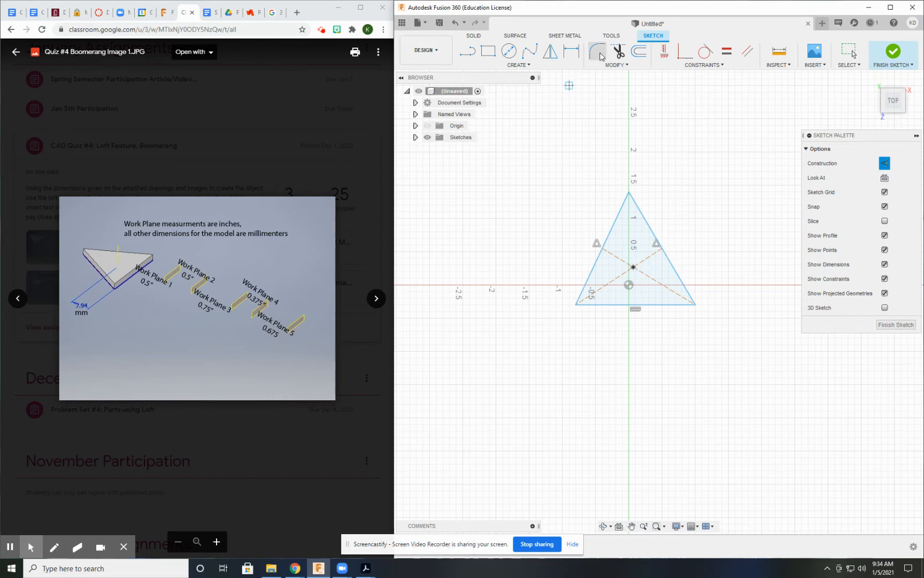
mouse_move(683, 54)
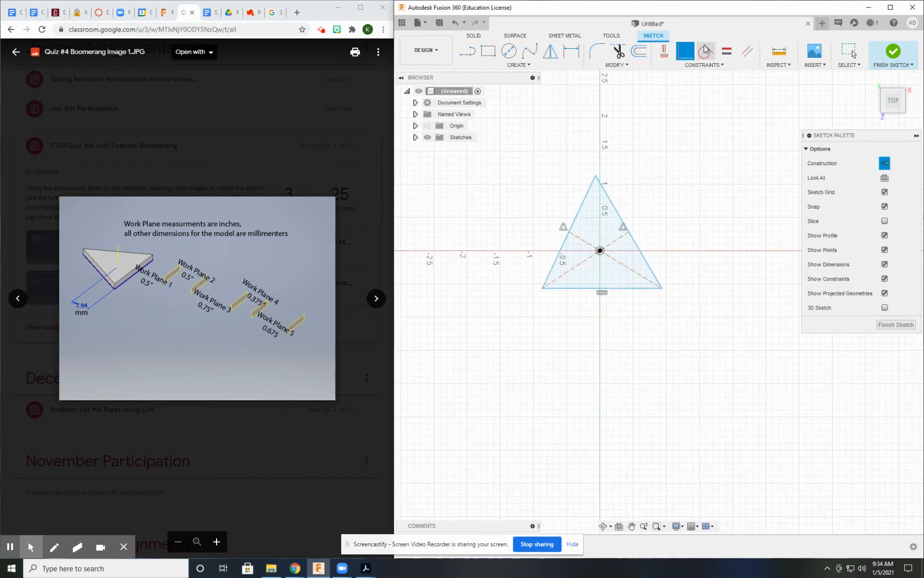
click(569, 233)
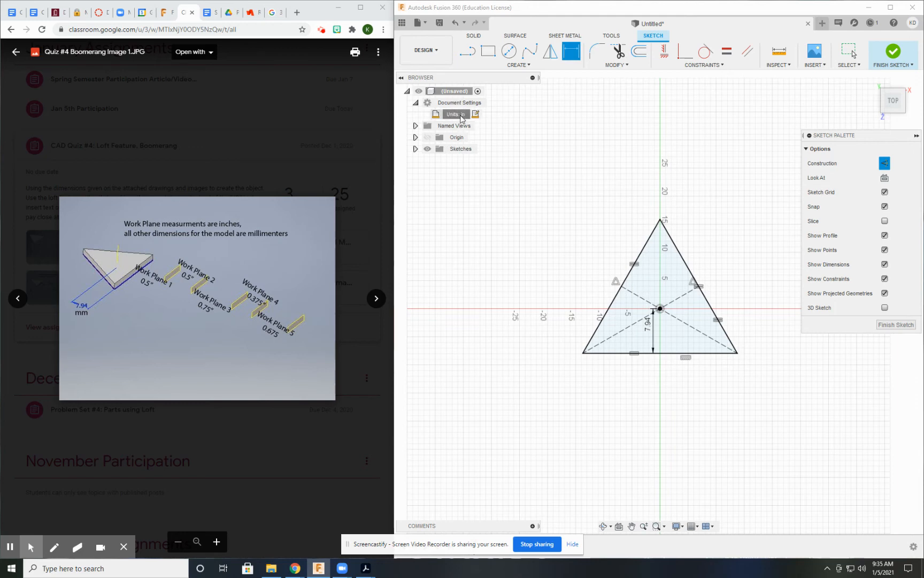
Check the document unit settings and keep millimetres.
click(475, 113)
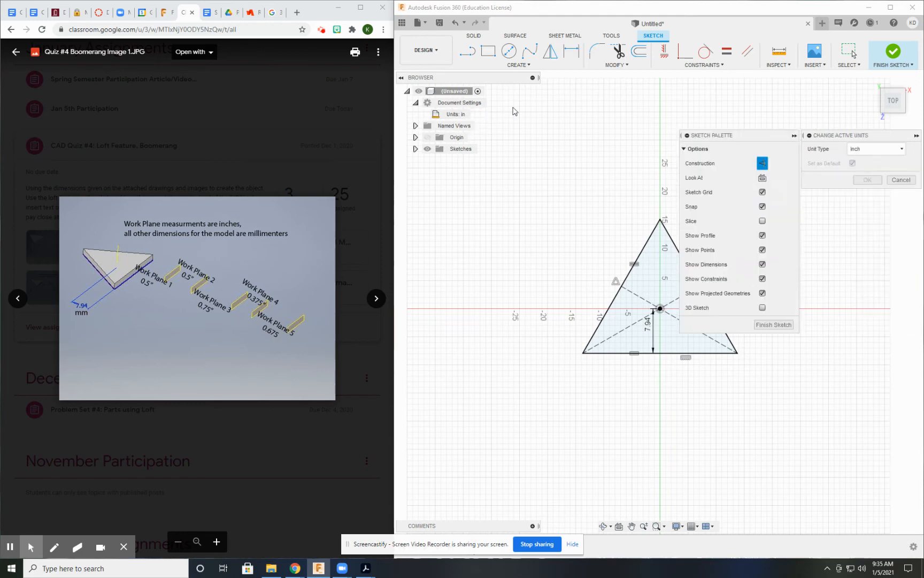
click(876, 149)
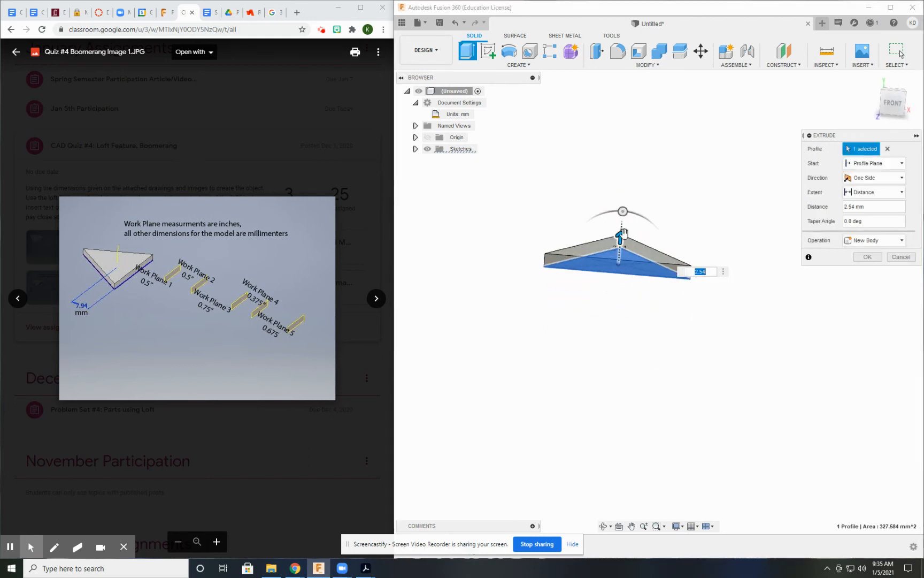
Confirm the 2.54 mm triangle extrusion as a solid body.
click(866, 256)
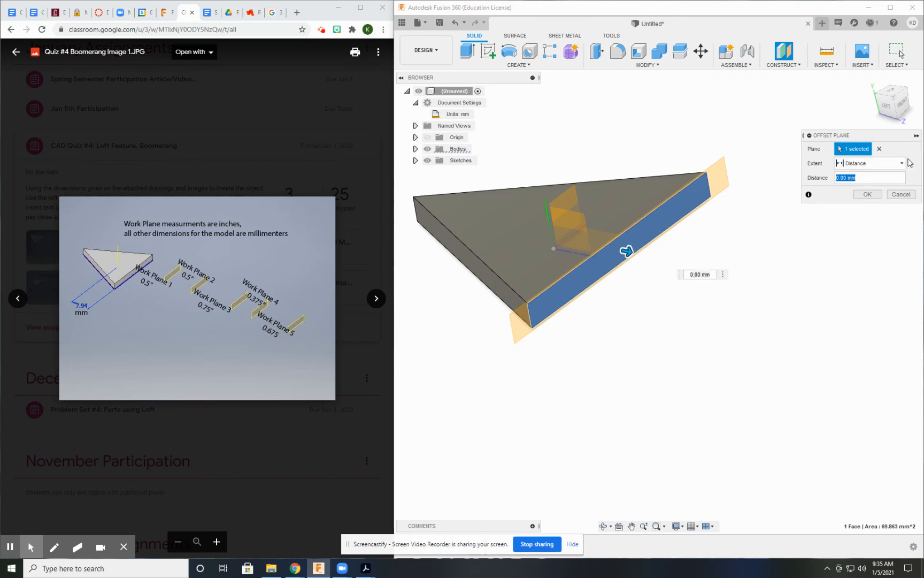
Create the first offset work plane 0.5 in from the triangle's side face.
text(5)
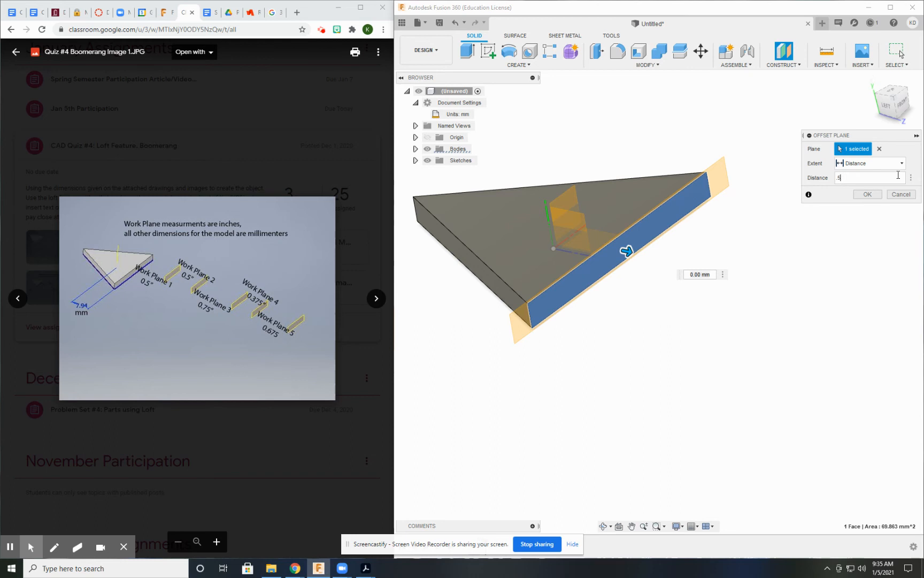
text(.5 in)
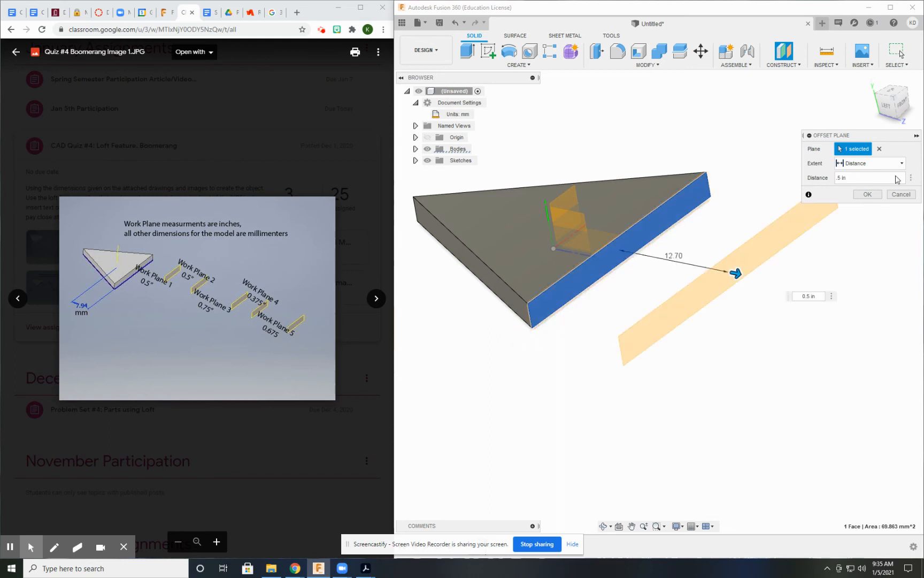
click(866, 194)
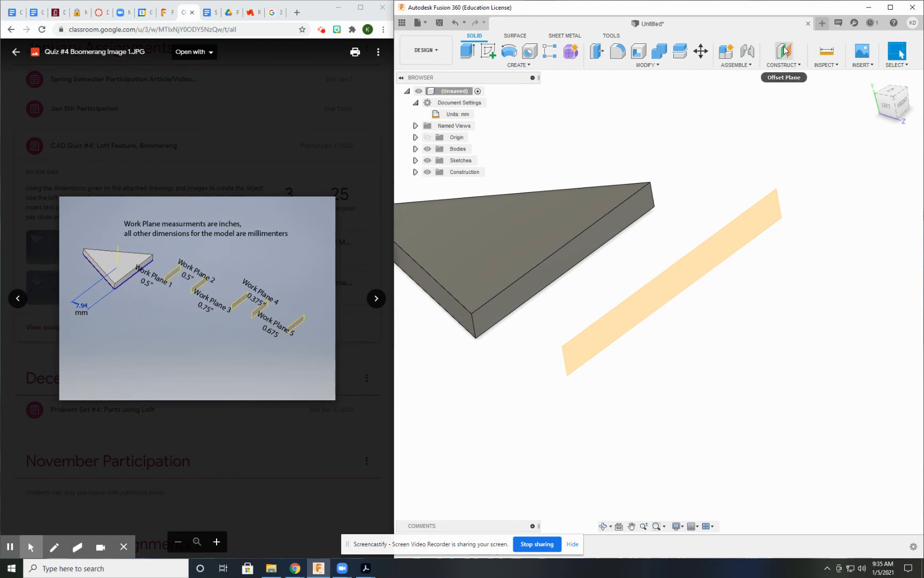
Add more offset planes from the newest plane at 0.75, 0.375 and 0.675 in.
click(783, 51)
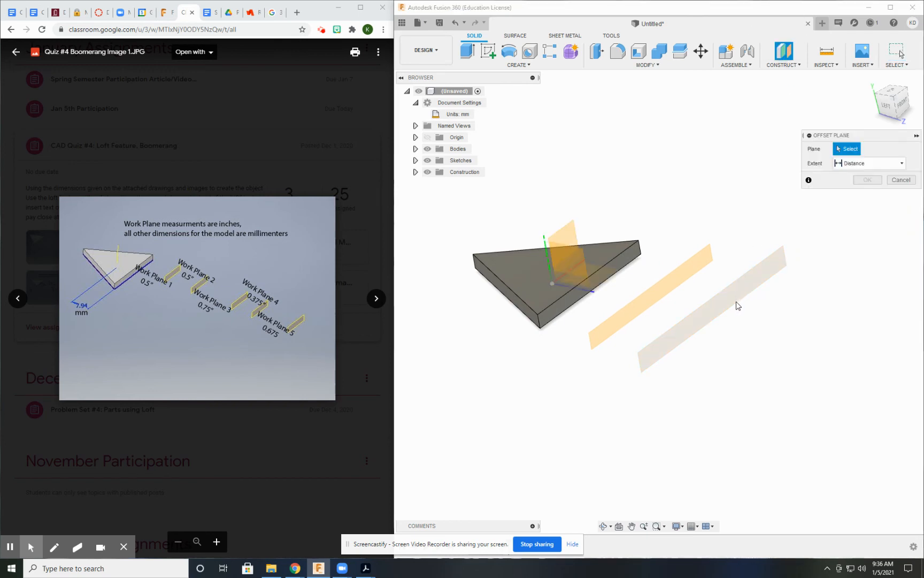
click(707, 306)
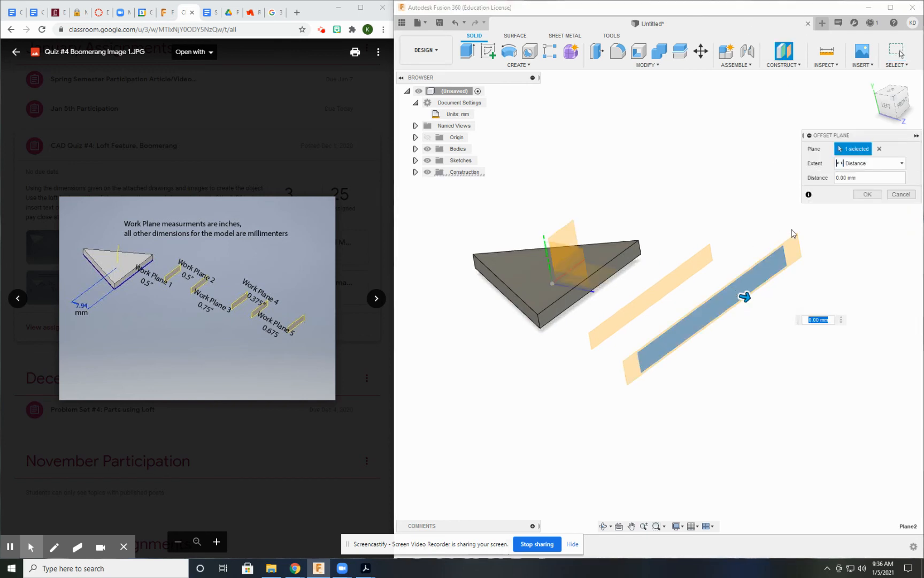
text(.7)
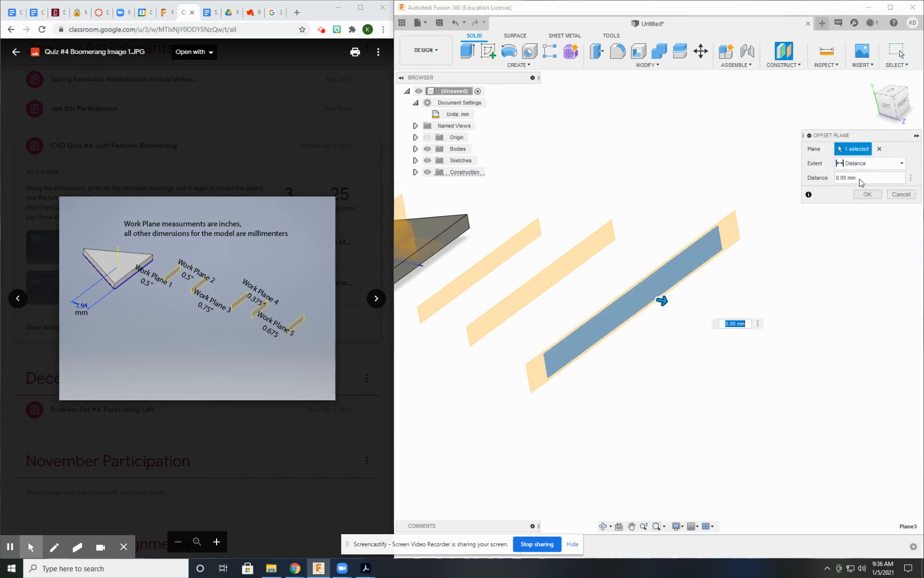
text(.375)
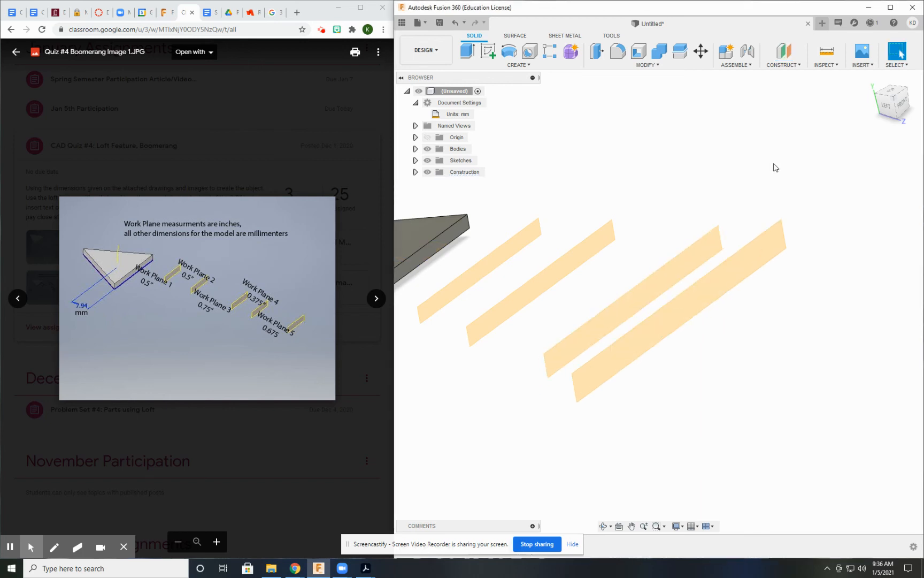
mouse_move(783, 52)
text(6745)
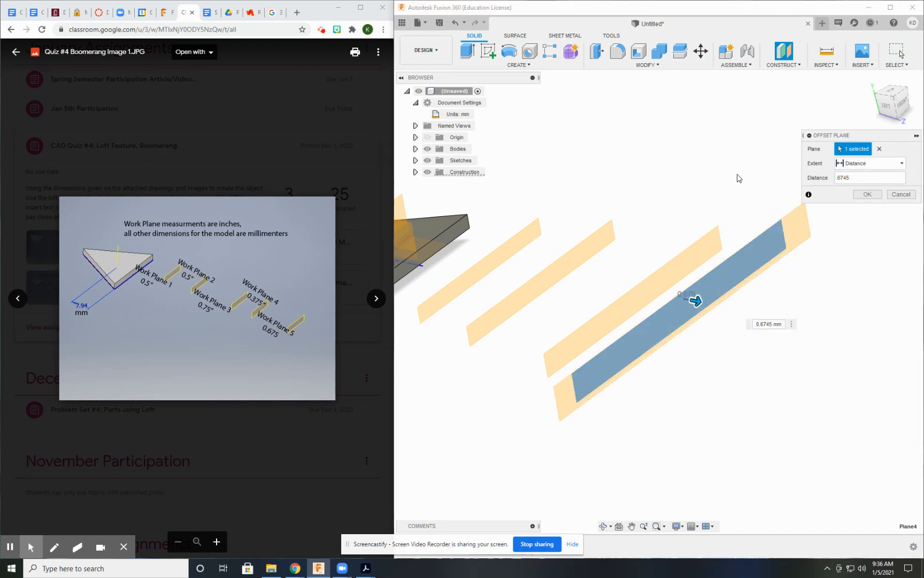
text(.675)
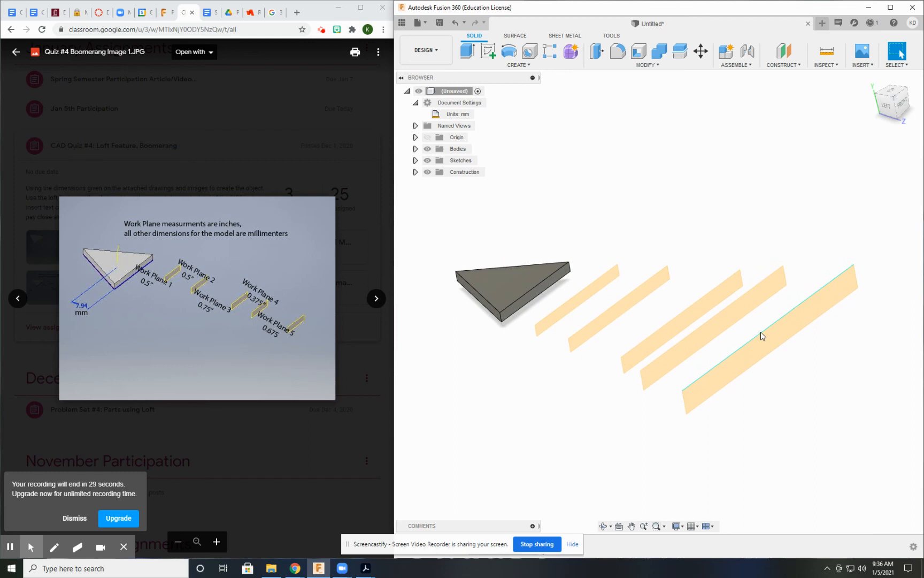
drag(762, 336, 752, 331)
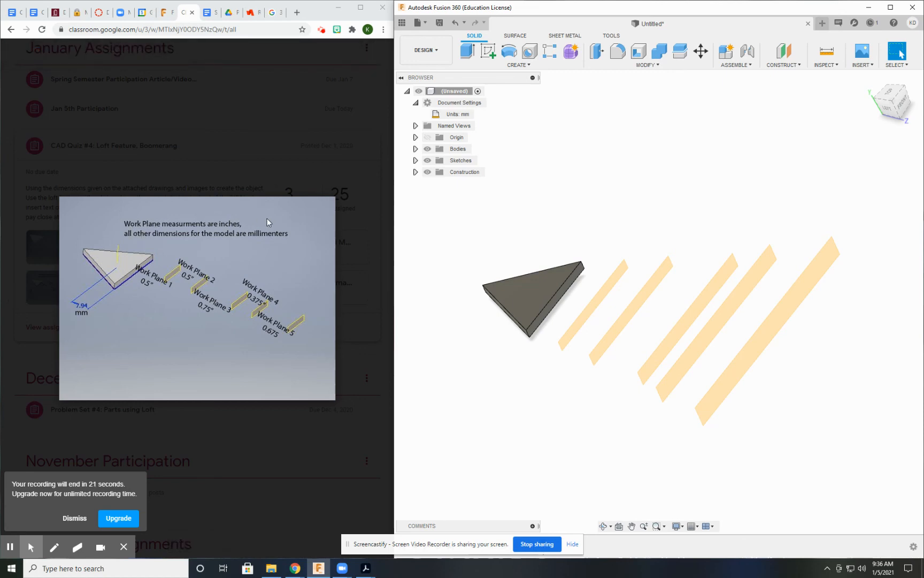
mouse_move(289, 244)
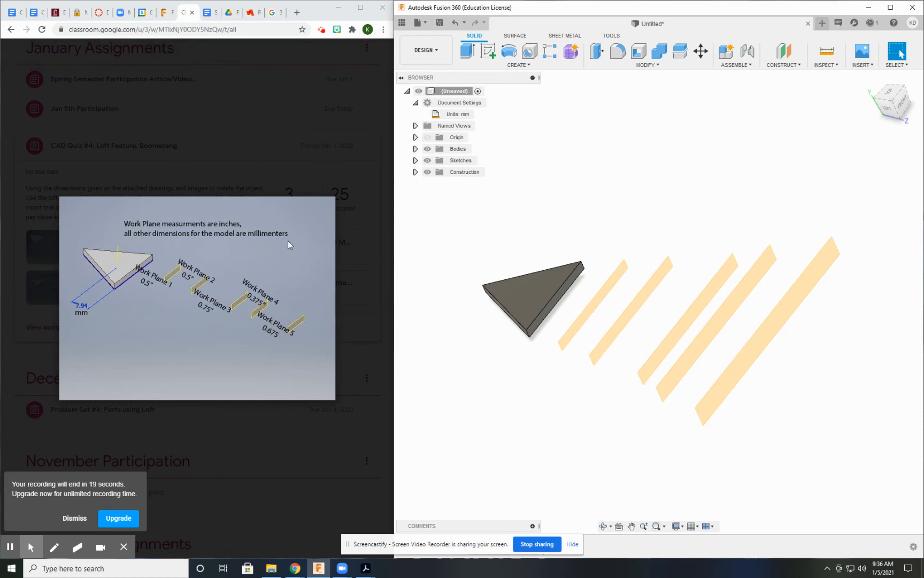
mouse_move(135, 284)
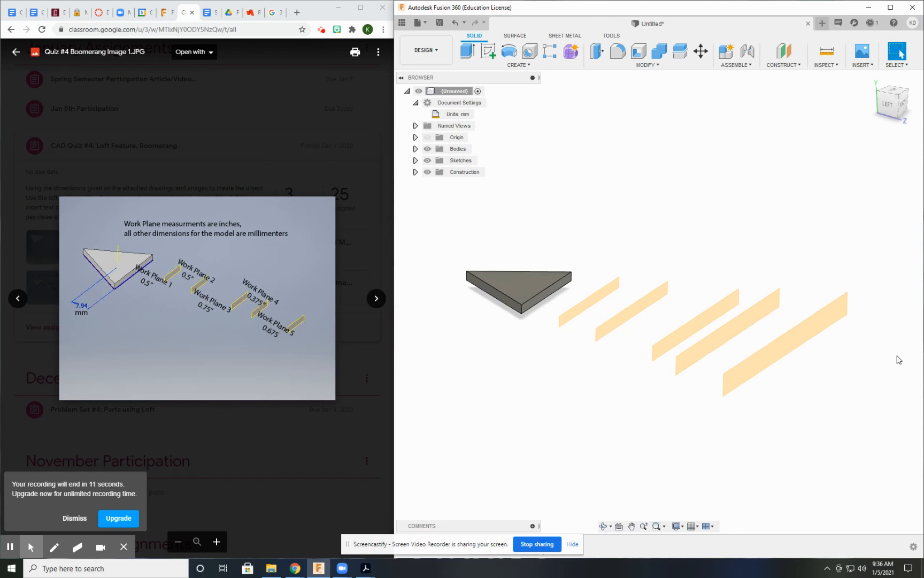
mouse_move(592, 257)
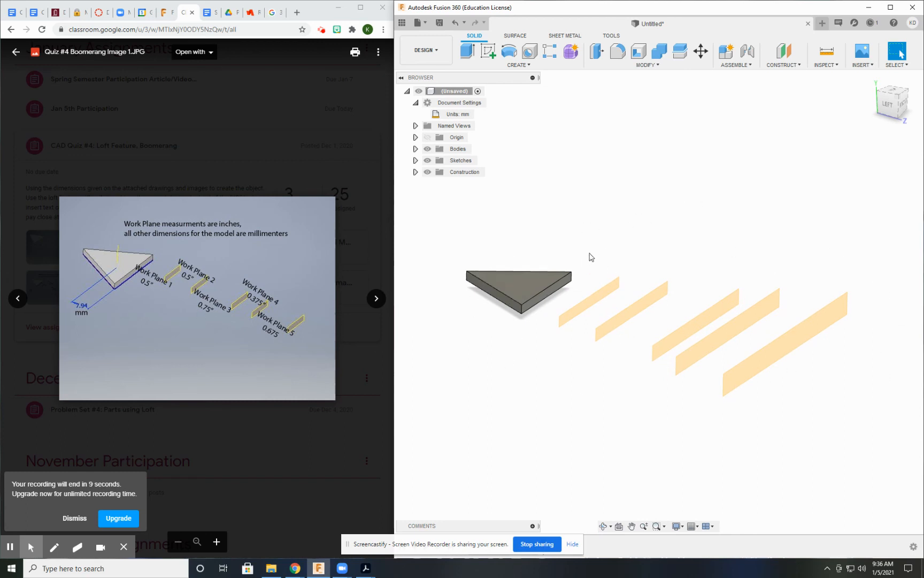
mouse_move(831, 276)
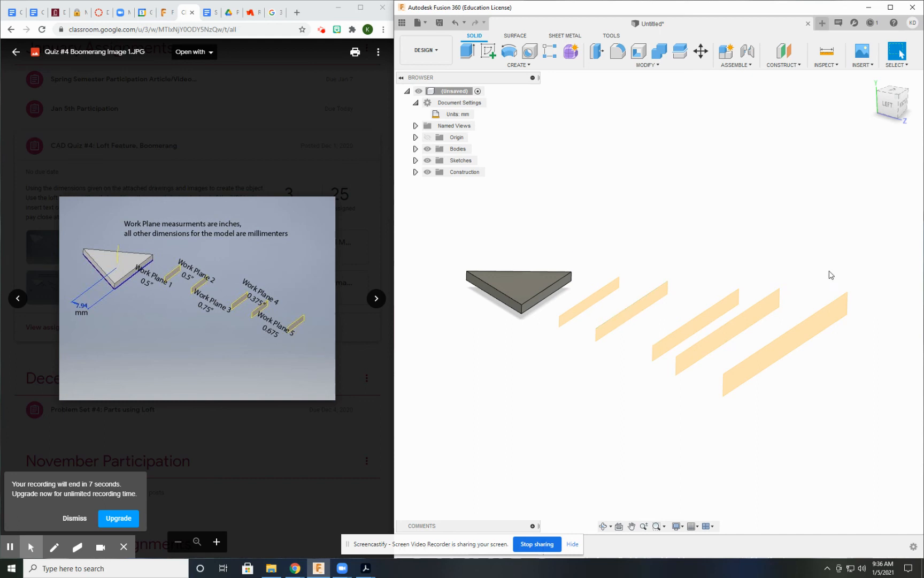
mouse_move(231, 453)
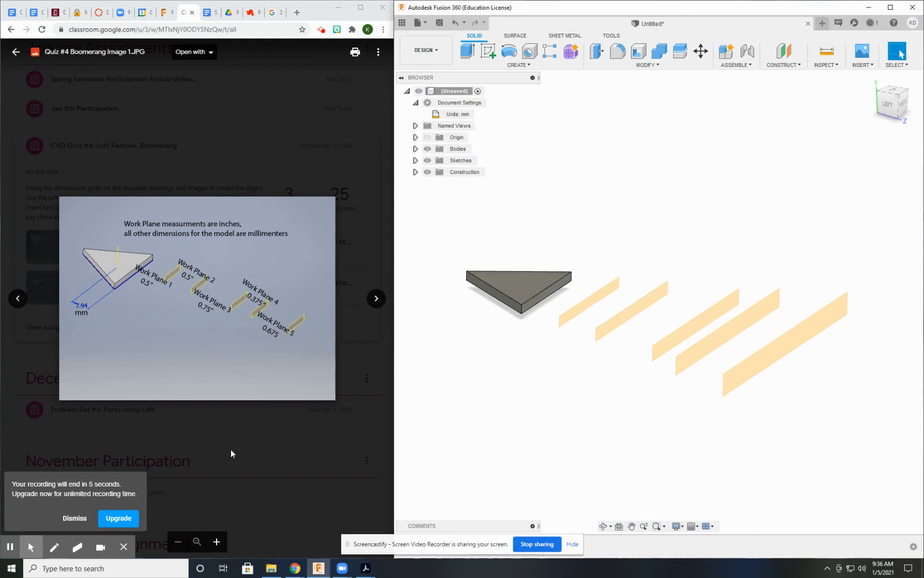